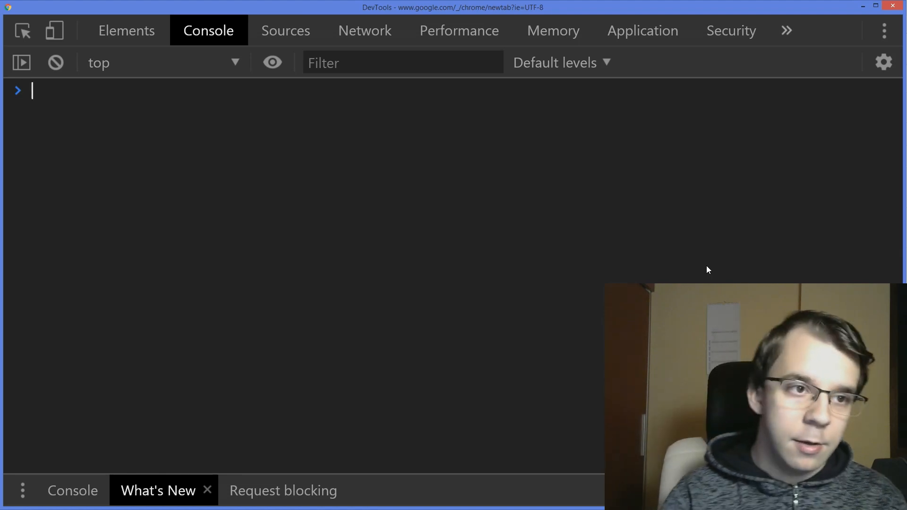
Evaluate [1, 2] + [4, 5] in the console, getting the string "1,24,5"
text([1, 2,)
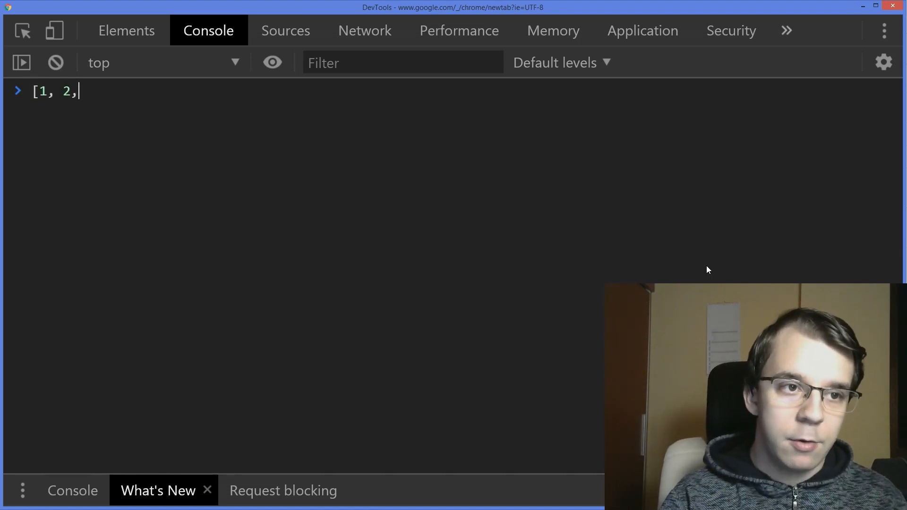
text(] +)
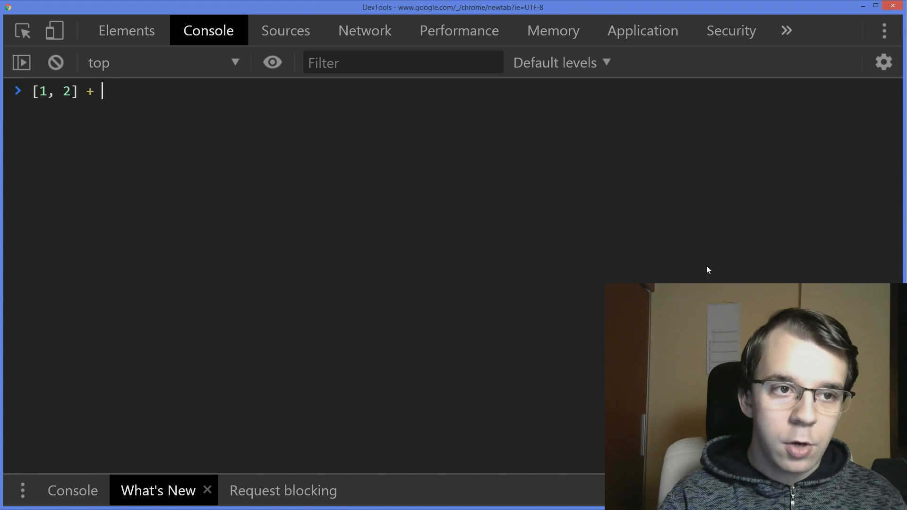
text([)
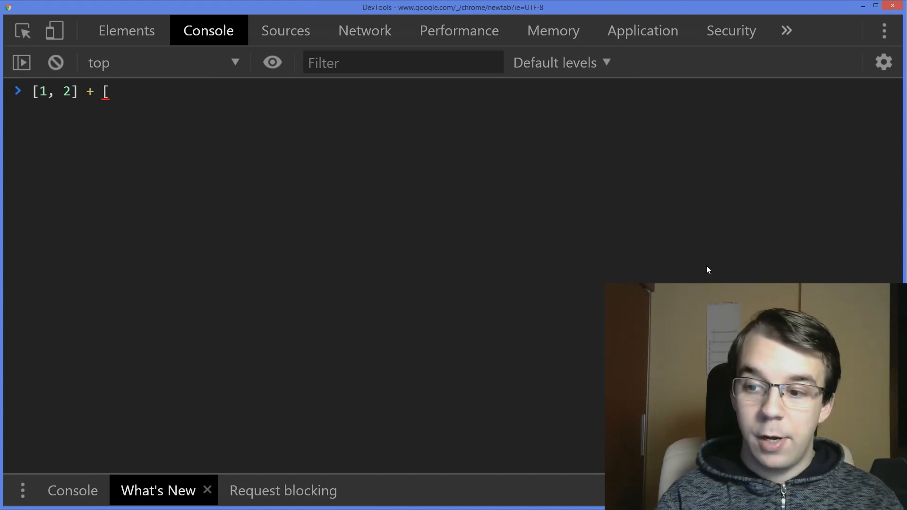
text(4,)
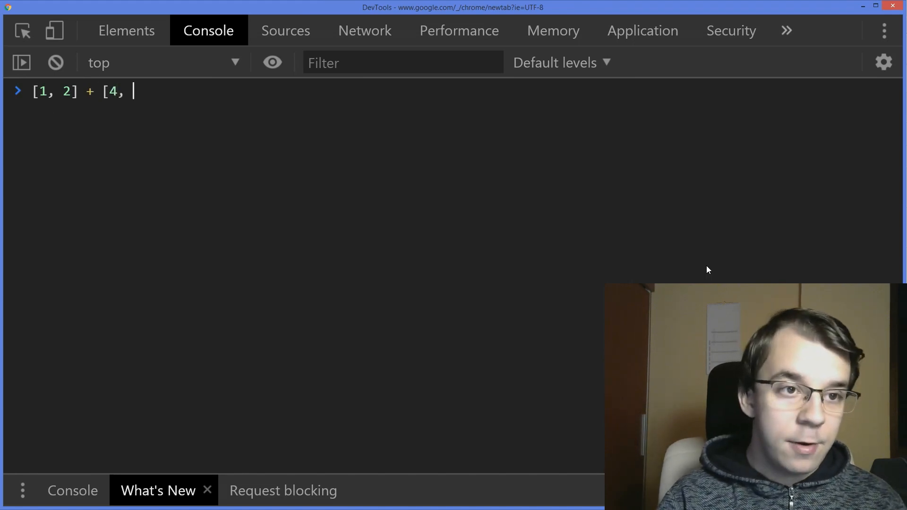
key(Enter)
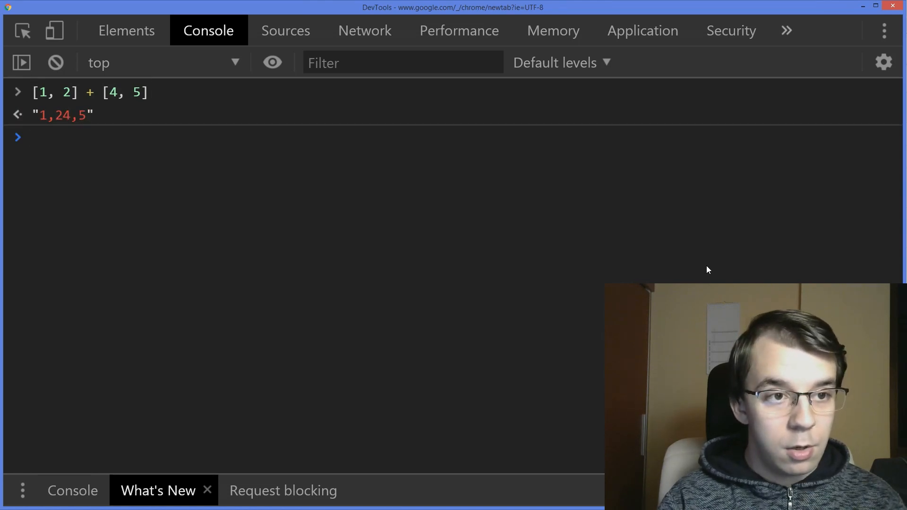
mouse_move(649, 147)
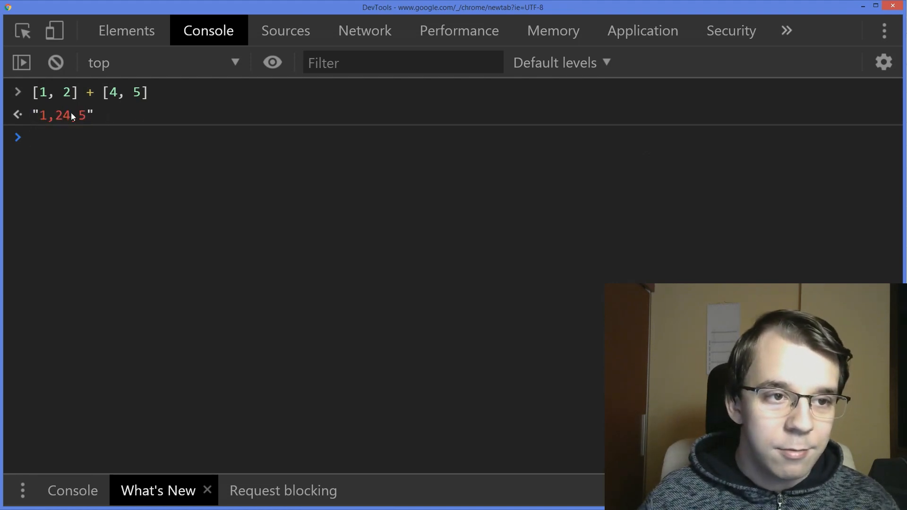
mouse_move(71, 197)
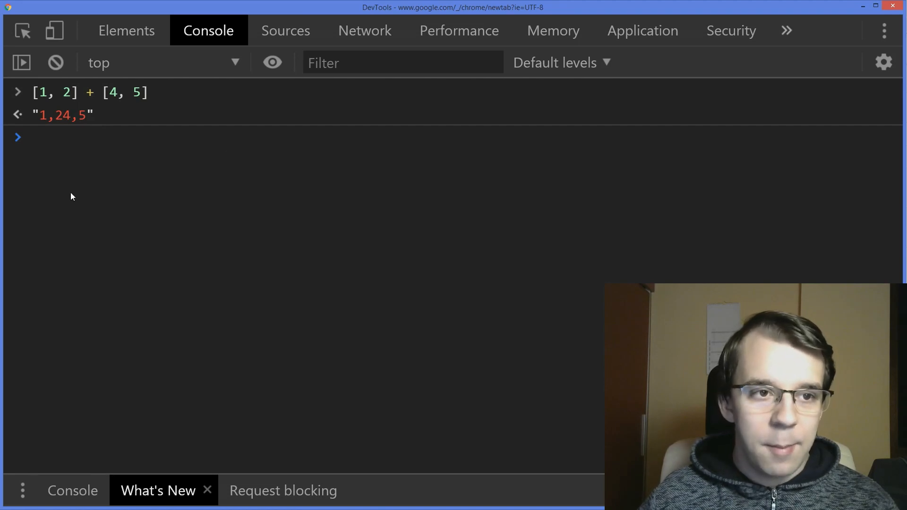
mouse_move(51, 130)
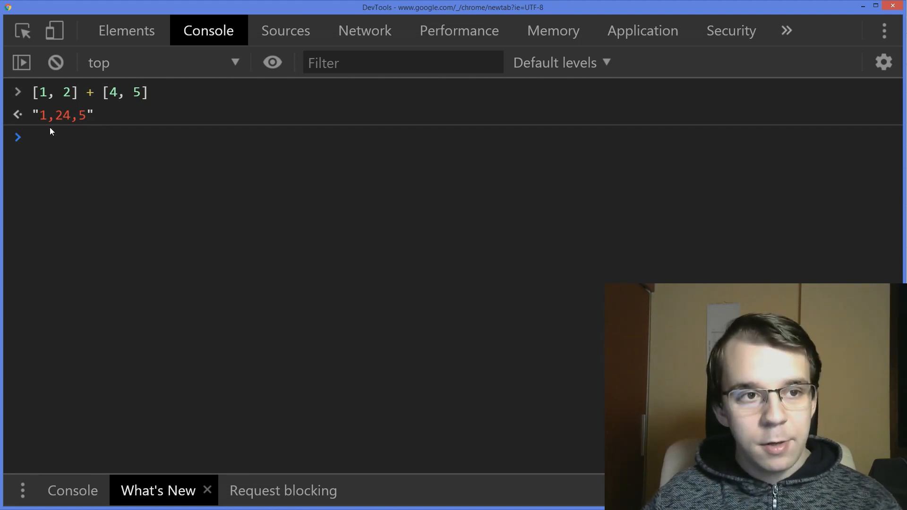
double_click(89, 92)
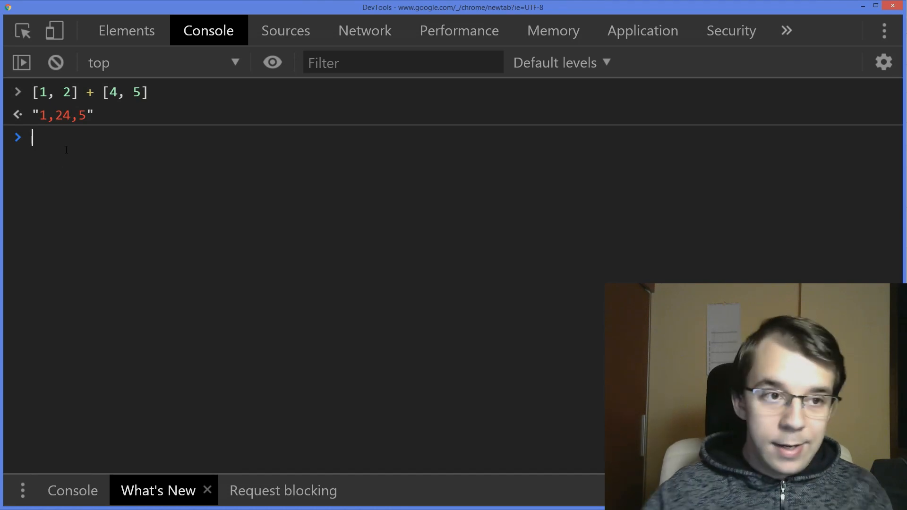
Evaluate [1, 2].concat([4, 5]) to get [1, 2, 4, 5] and highlight the merged result
text([1, 2].concat([)
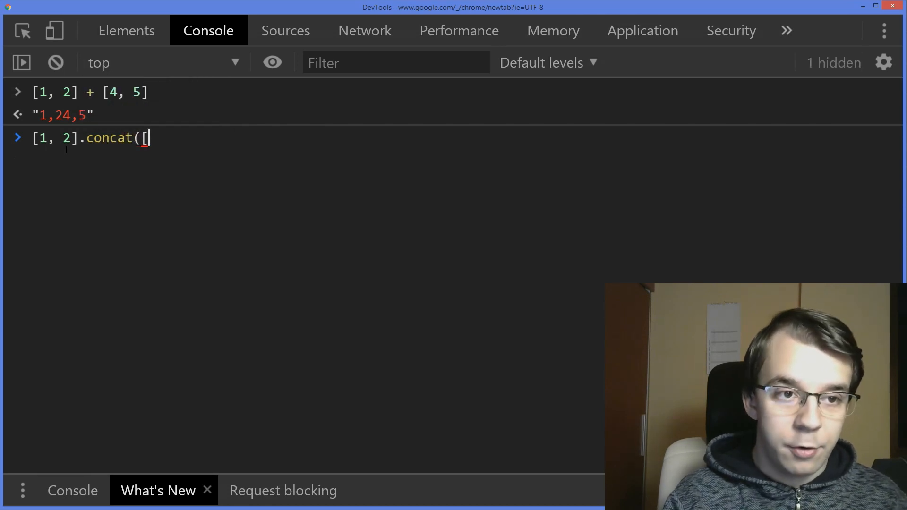
key(Enter)
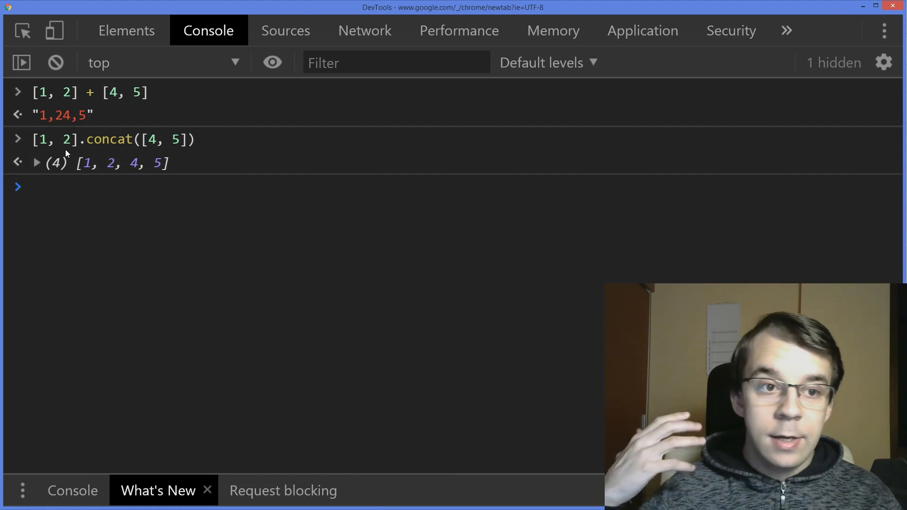
mouse_move(60, 223)
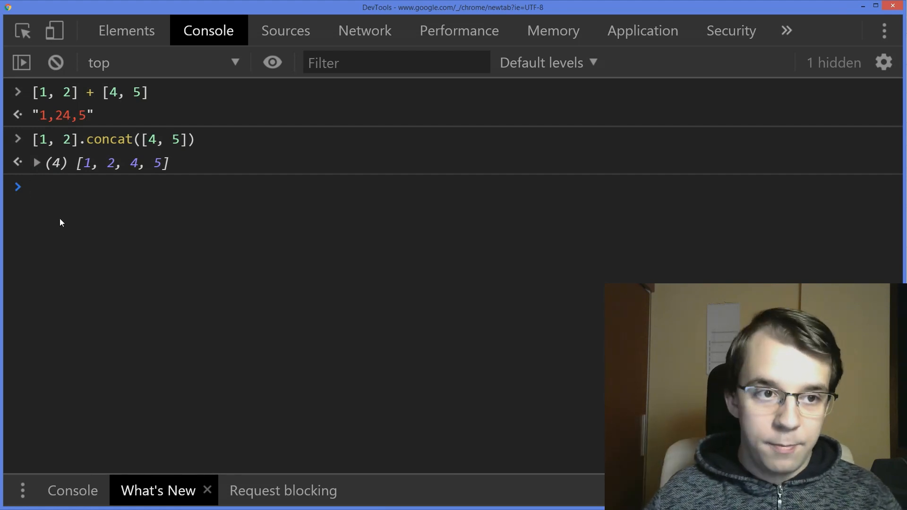
mouse_move(79, 165)
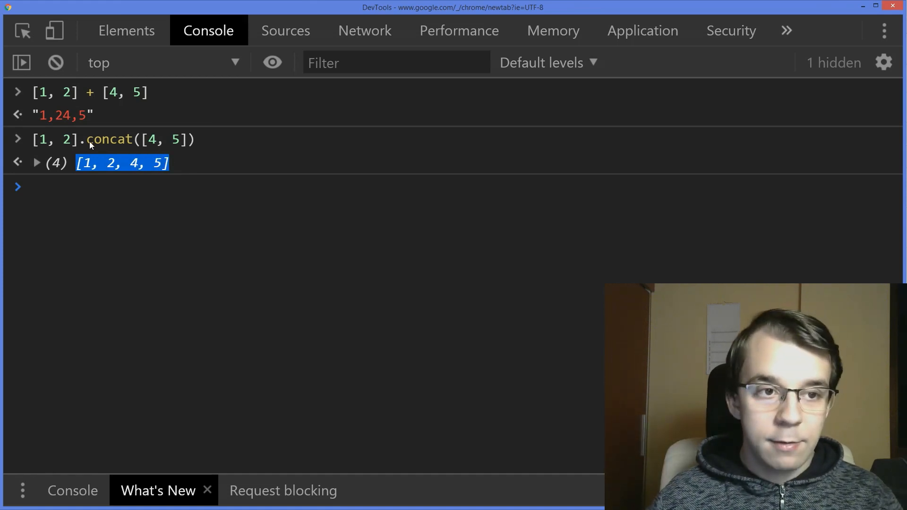
double_click(108, 140)
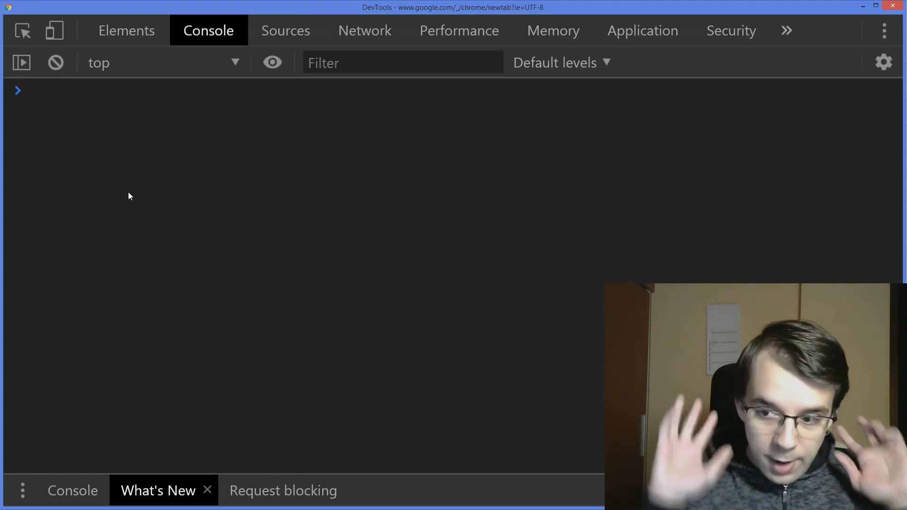
Run [2, 8, 5].sort() and [10, 1, 3].sort(), highlighting the misplaced 1 and 10 in [1, 10, 3]
text([2, 8, 5].sort()
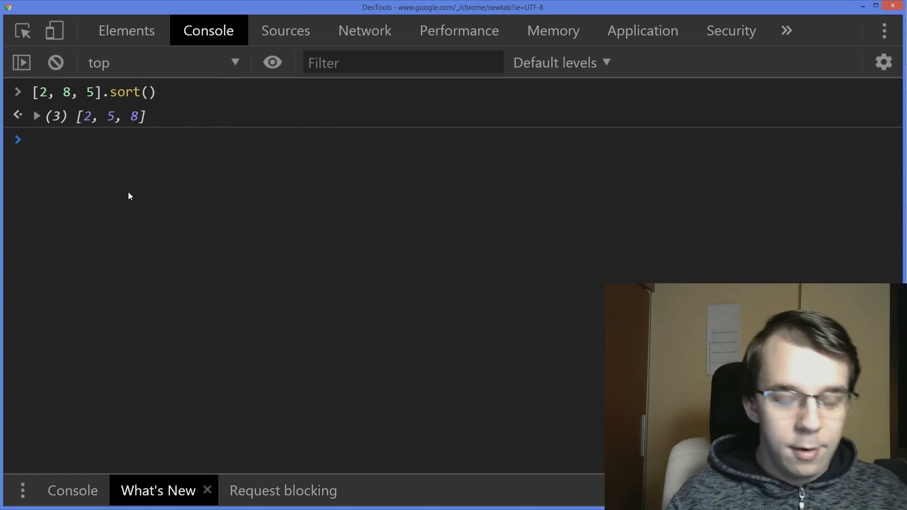
text([)
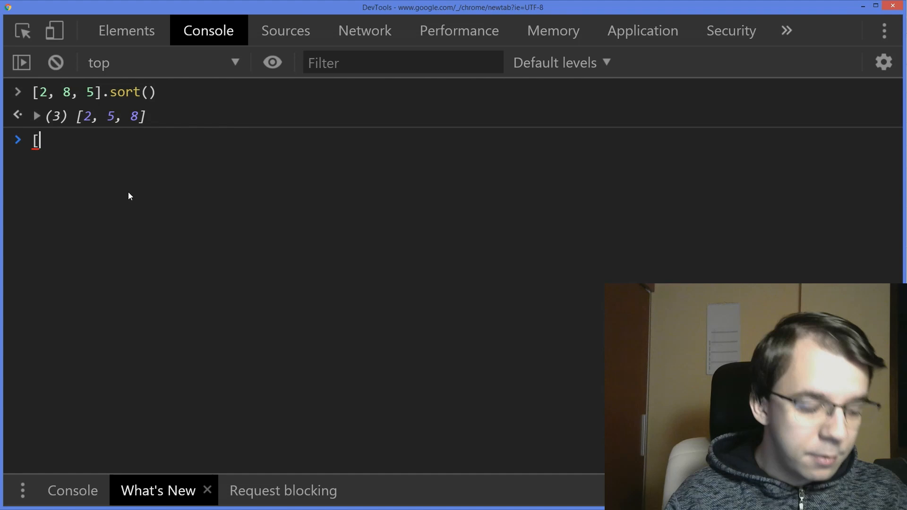
text(10, 1)
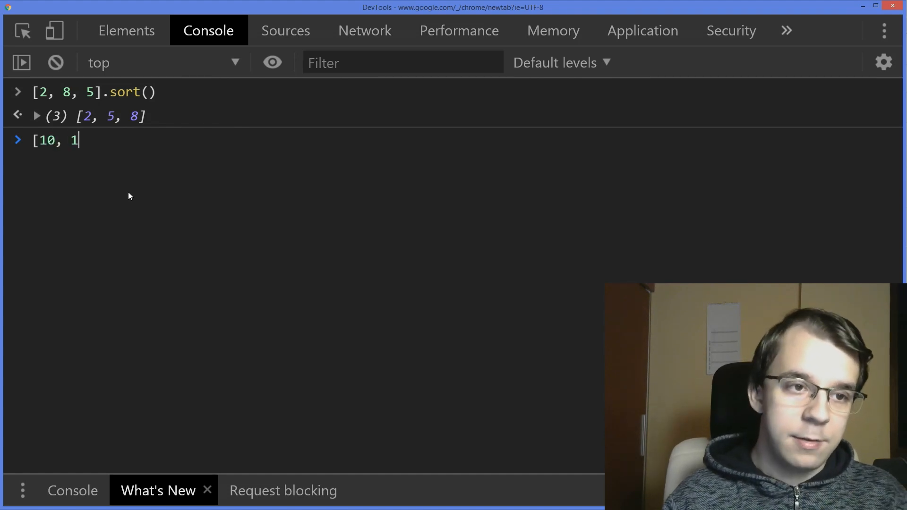
text(, 3])
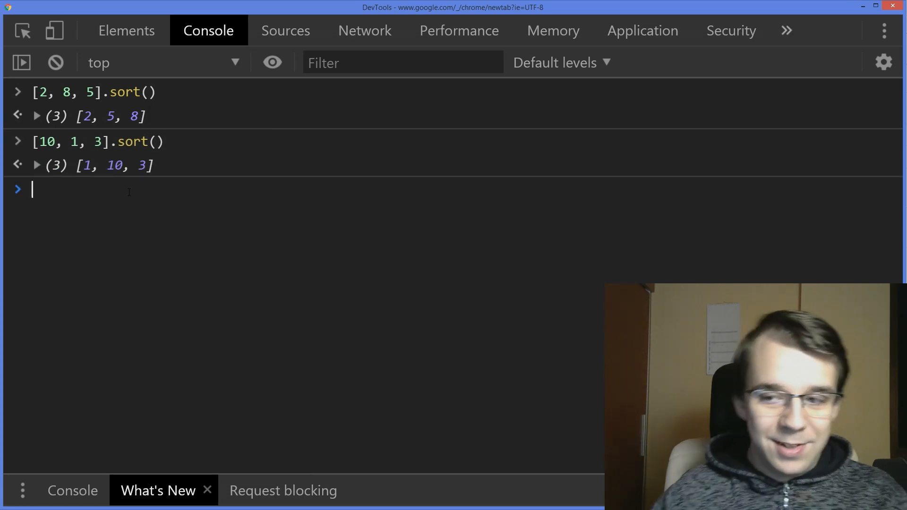
mouse_move(86, 168)
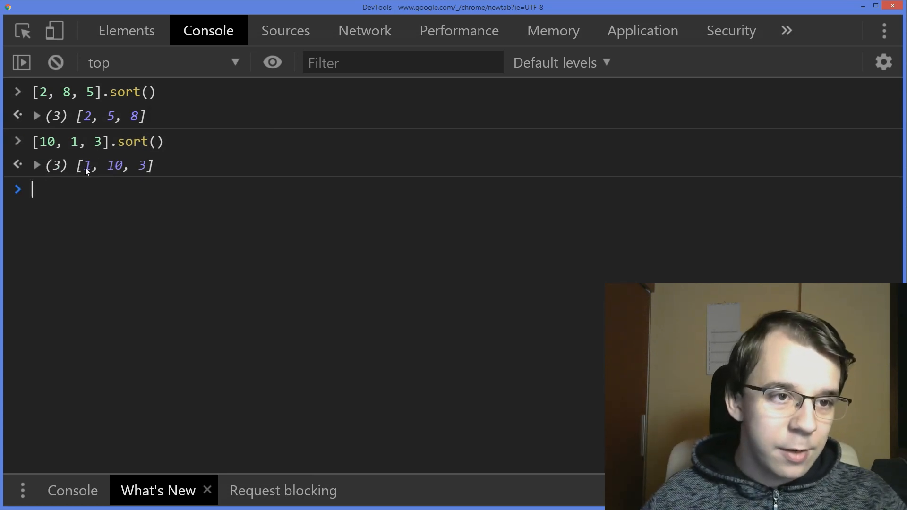
double_click(86, 165)
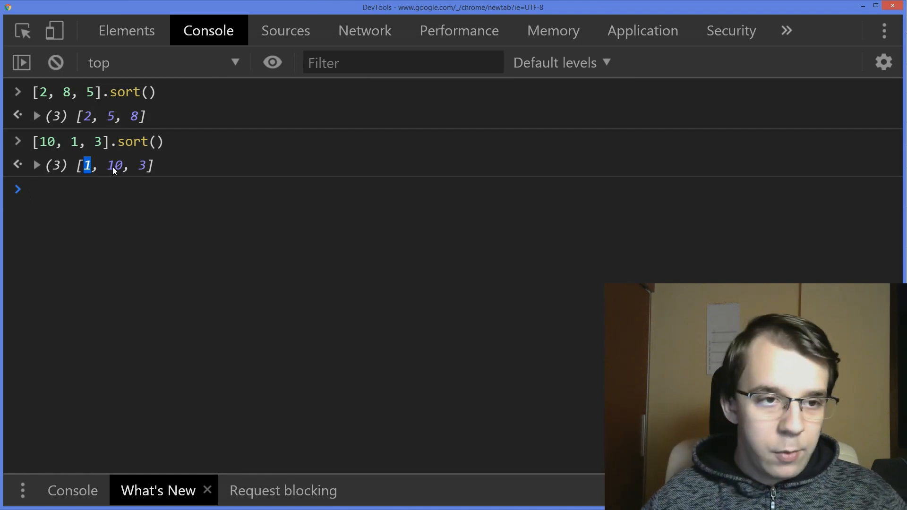
double_click(113, 165)
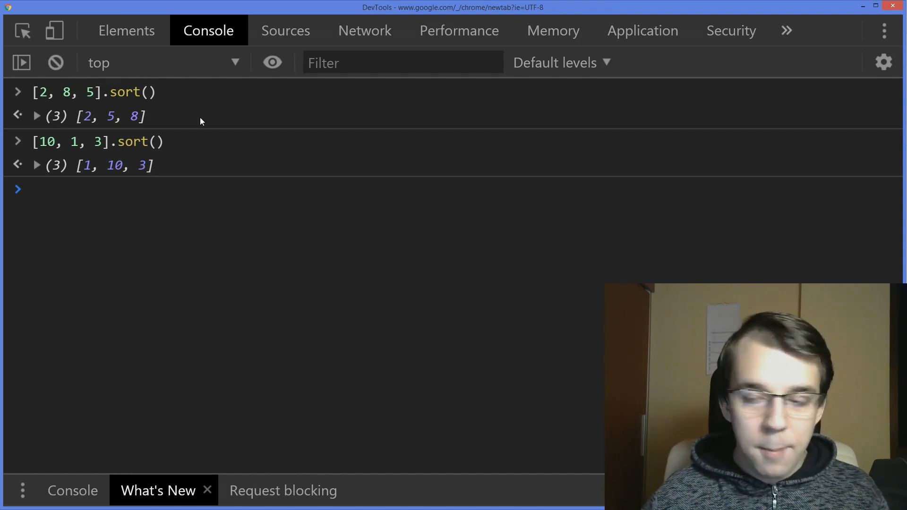
double_click(133, 142)
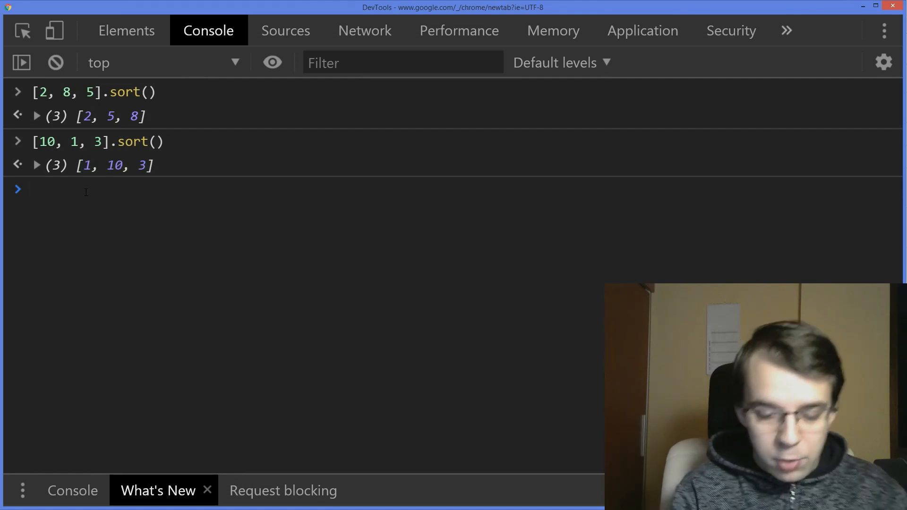
Evaluate '1' < '10' and '10' < '3', both returning true
text('1')
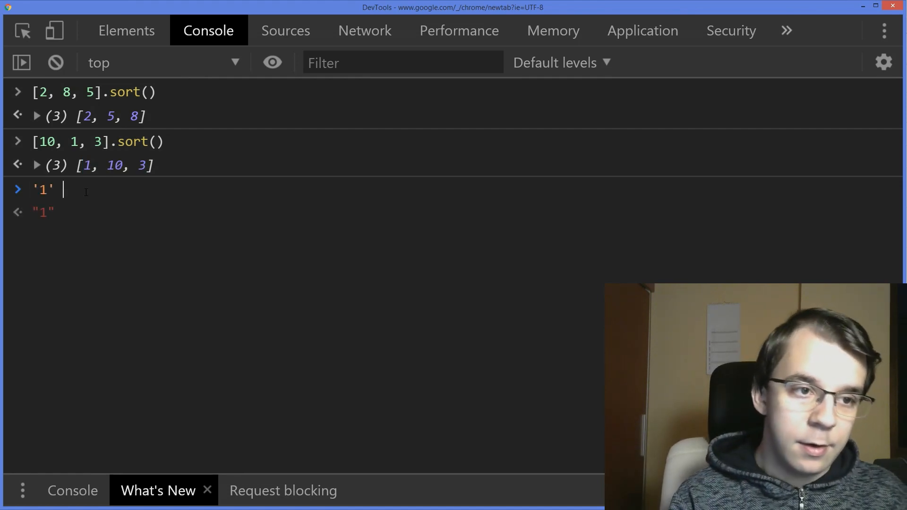
text(< '10')
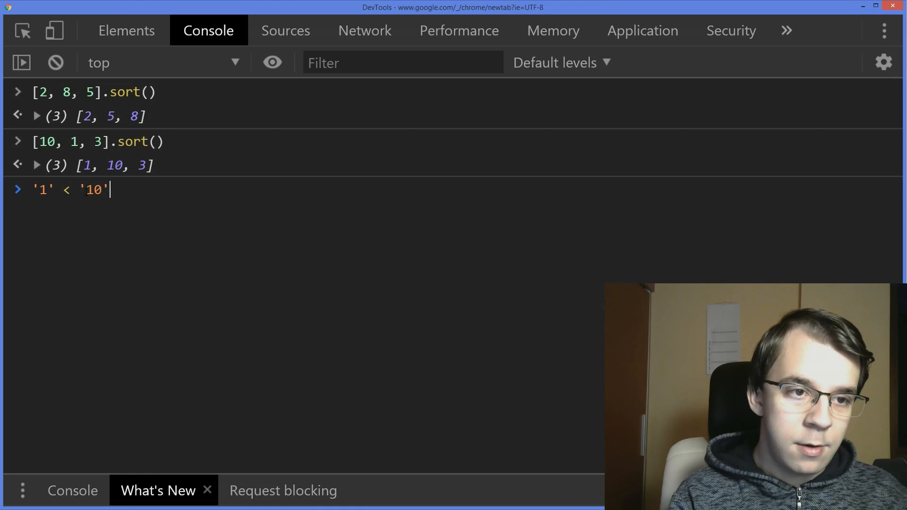
key(Enter)
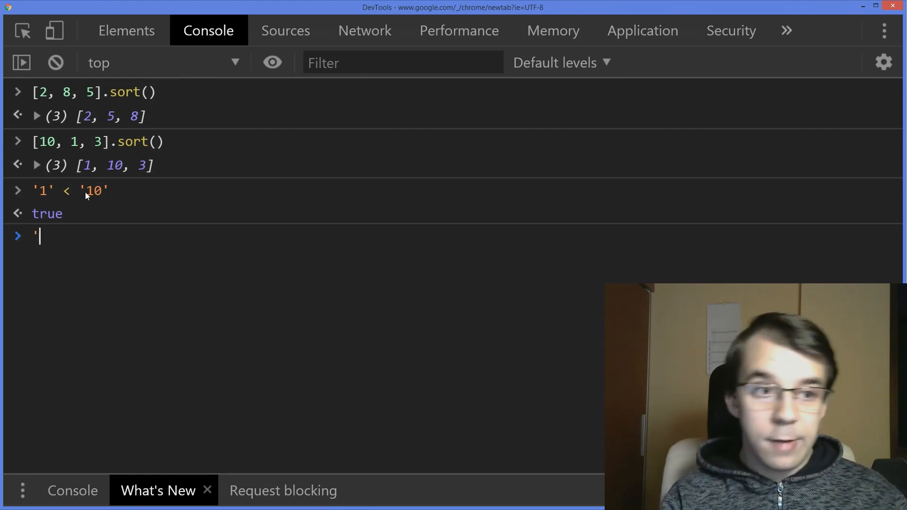
text('10' < '3')
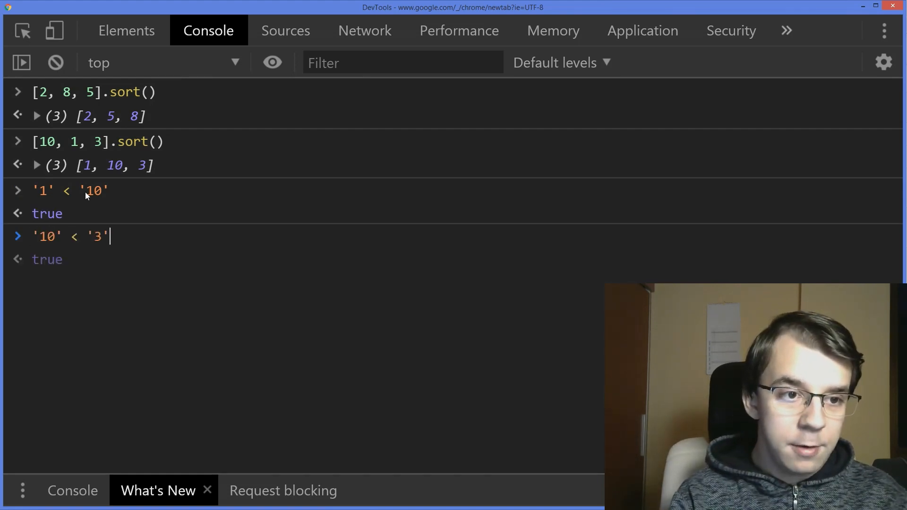
key(Enter)
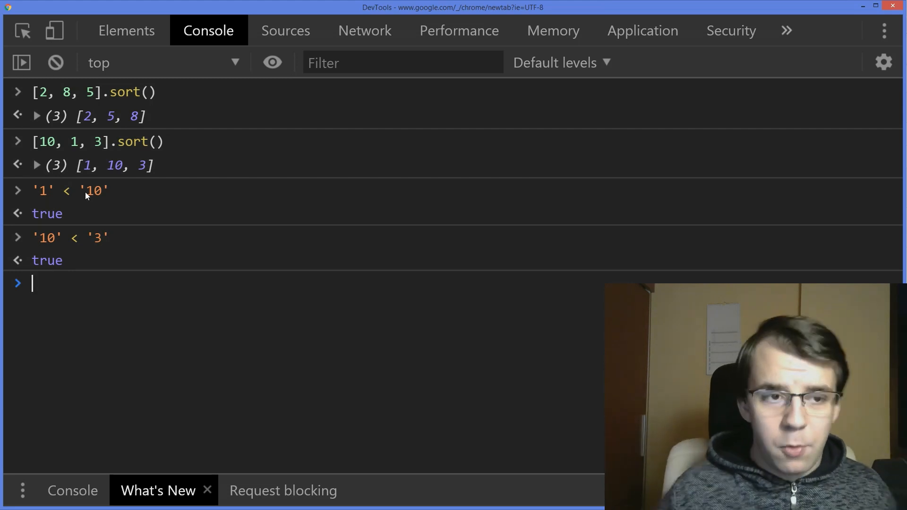
Sort [10, 1, 3] ascending with the (a, b) => a - b comparator, highlighting the [1, 3, 10] result
text([10])
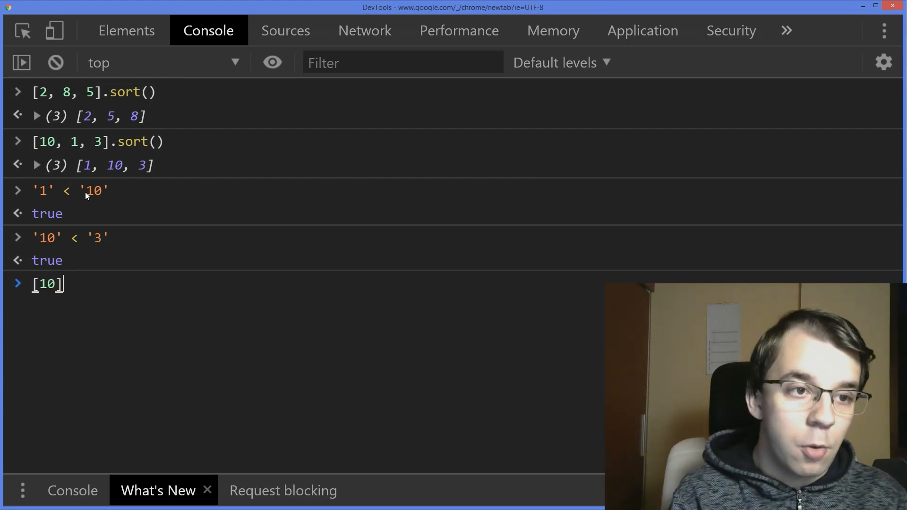
text(, 1, 3)
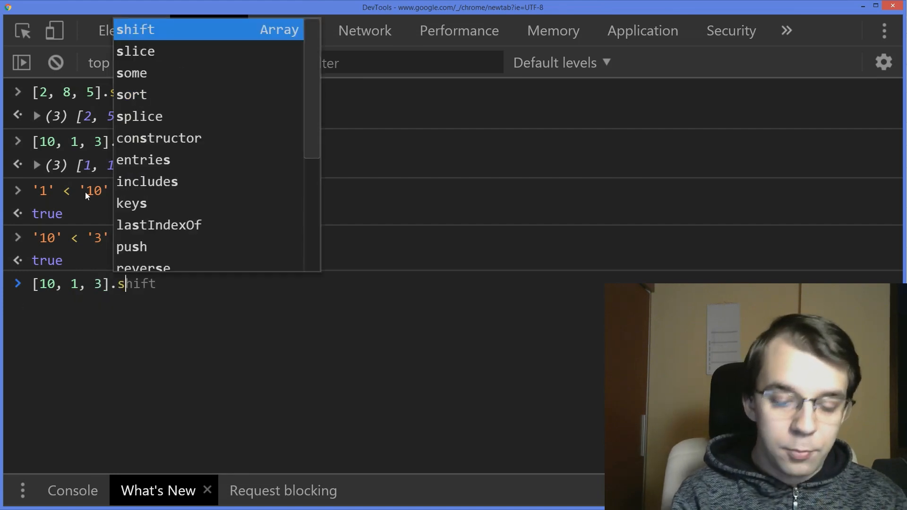
text(ort()
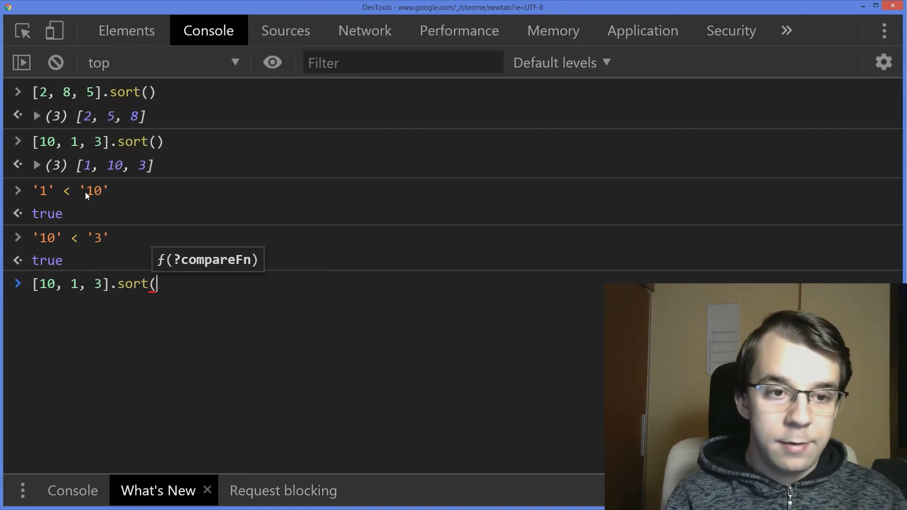
text(()
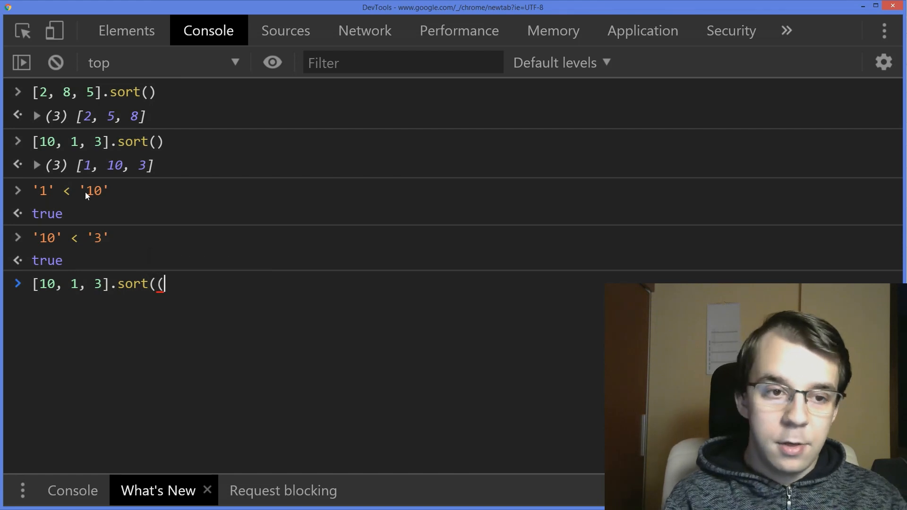
text(a, b)
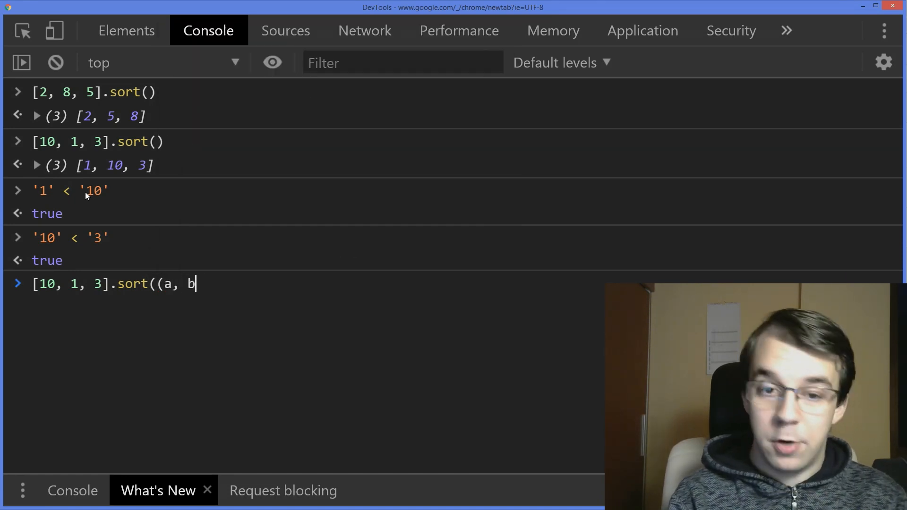
text() =>)
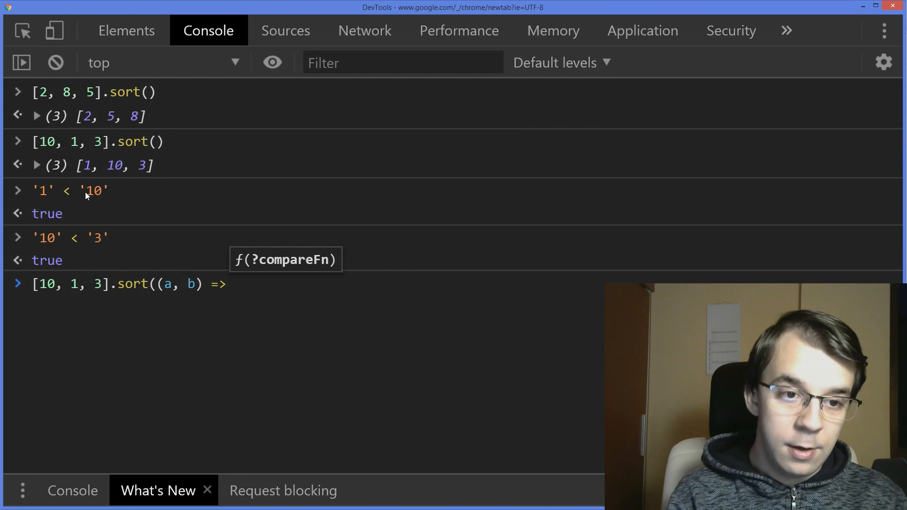
text(a - b))
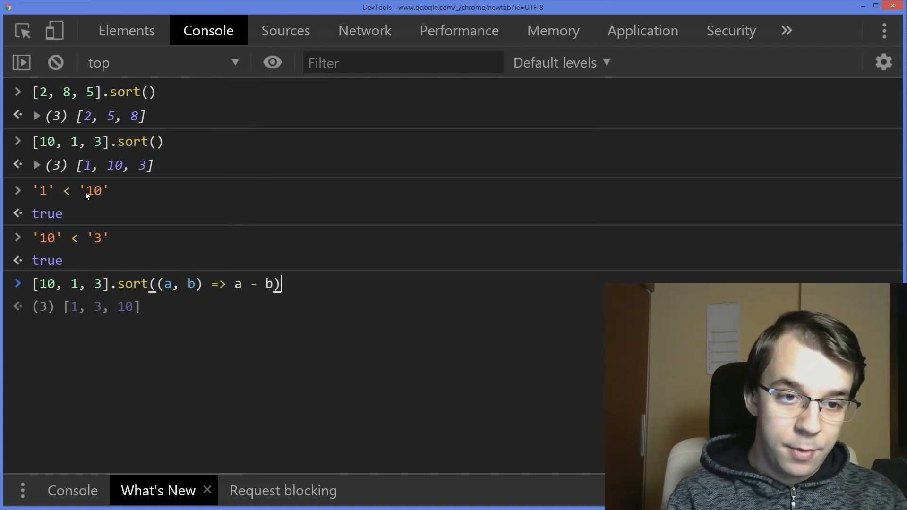
key(Enter)
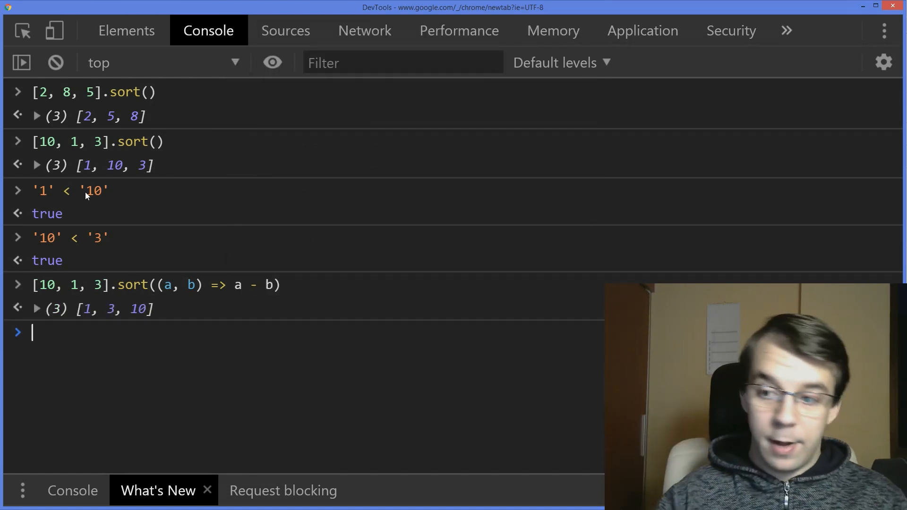
double_click(114, 308)
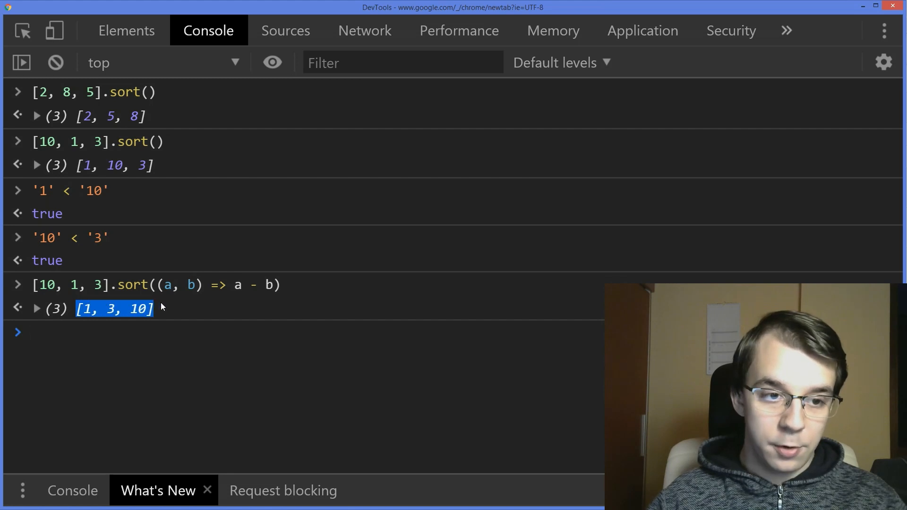
Sort [10, 1, 3] descending with the b - a comparator, getting [10, 3, 1]
text([10, 1, 3].sort((a, b) => a - b))
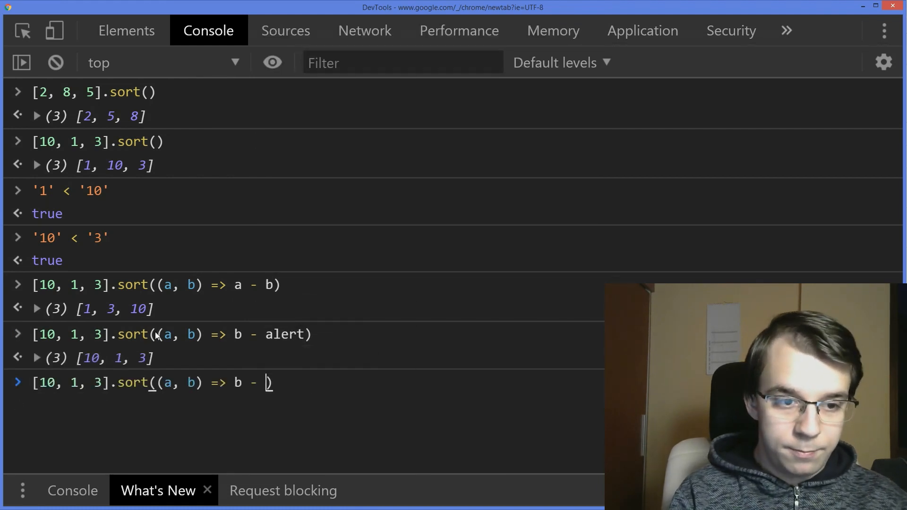
text(a)
key(Enter)
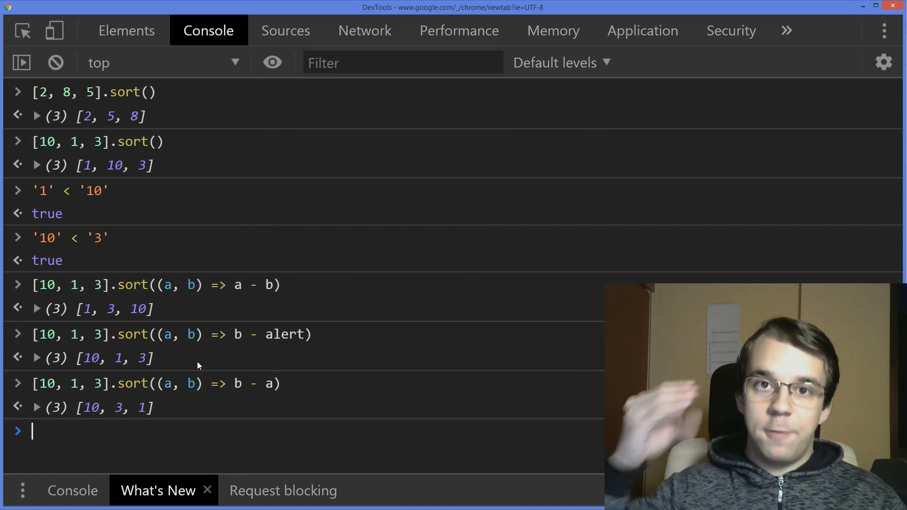
Clear the console and evaluate '5' + 2 to "52", pointing out the plus operator
click(55, 62)
text('5)
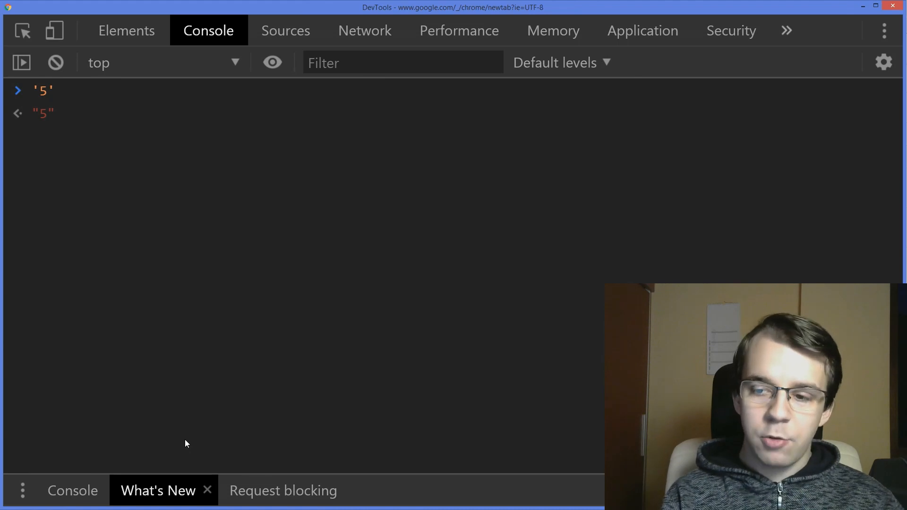
text(+)
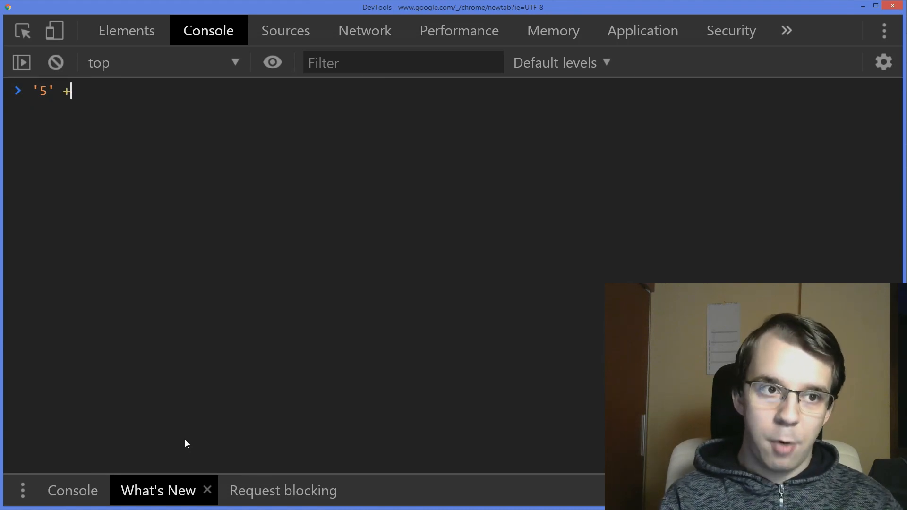
key(Enter)
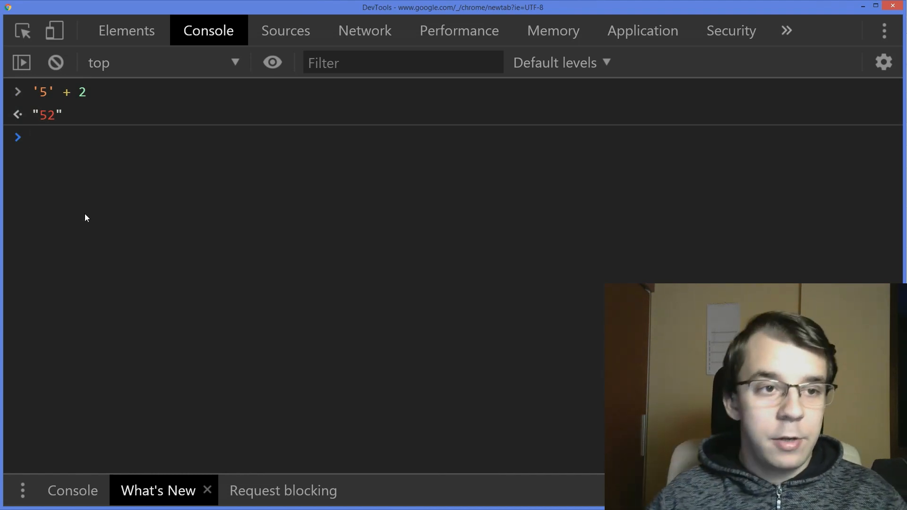
double_click(42, 93)
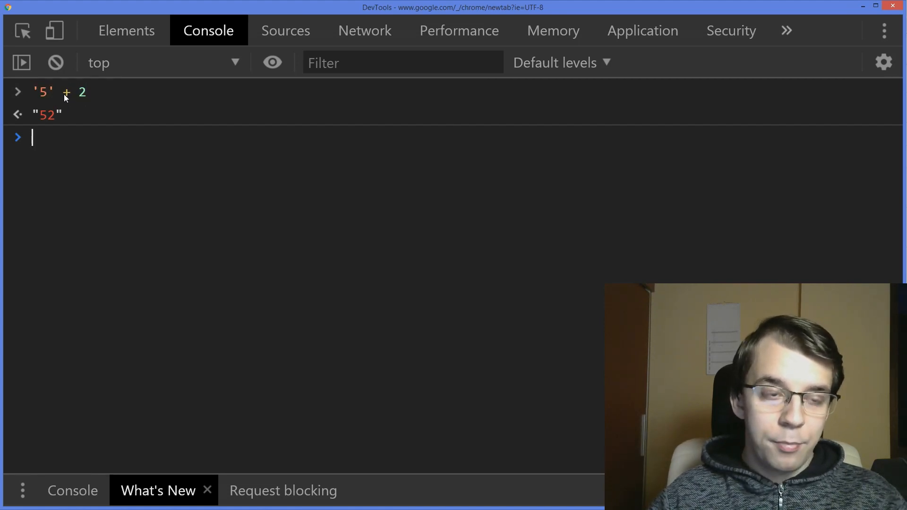
double_click(81, 91)
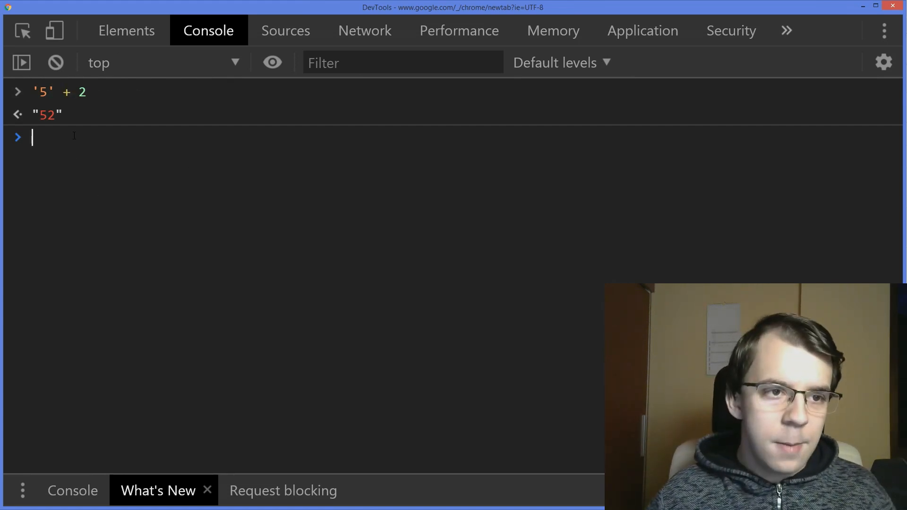
mouse_move(78, 166)
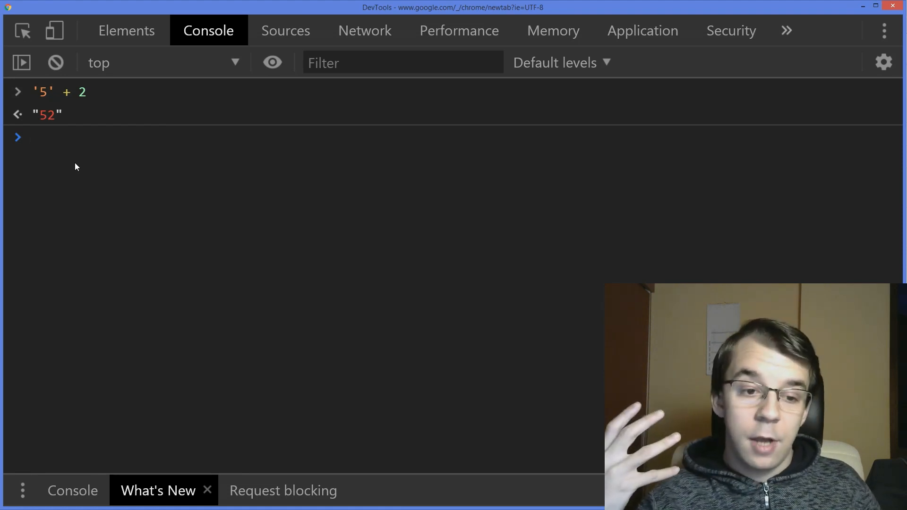
Evaluate '5' - 2 and highlight the numeric result 3
text('5' - 2)
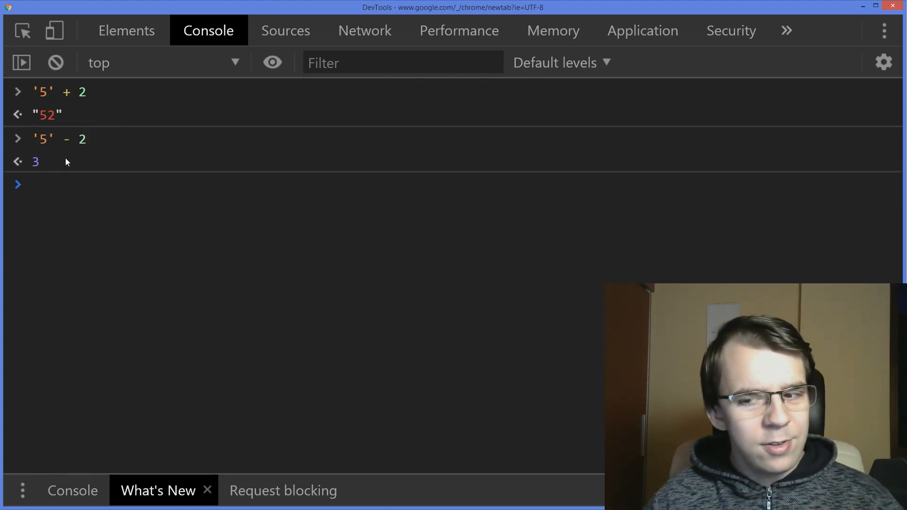
double_click(34, 161)
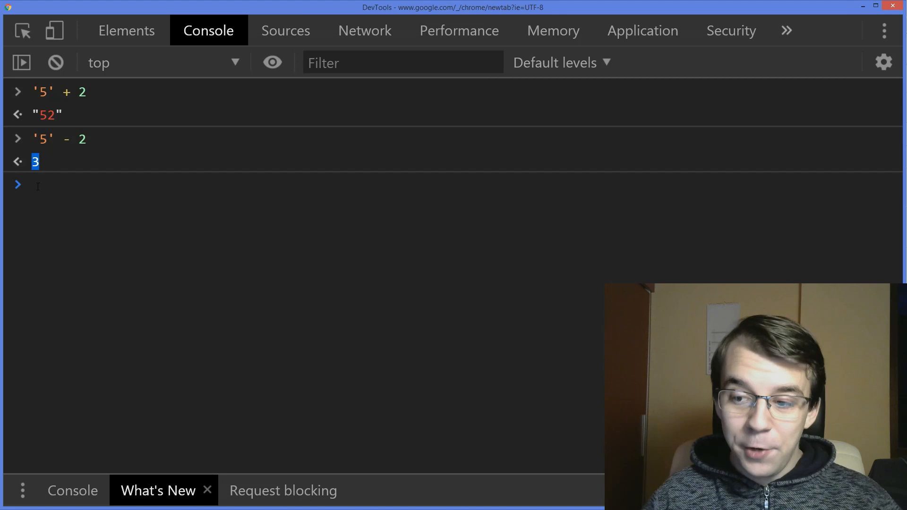
mouse_move(40, 207)
text('5' - '2')
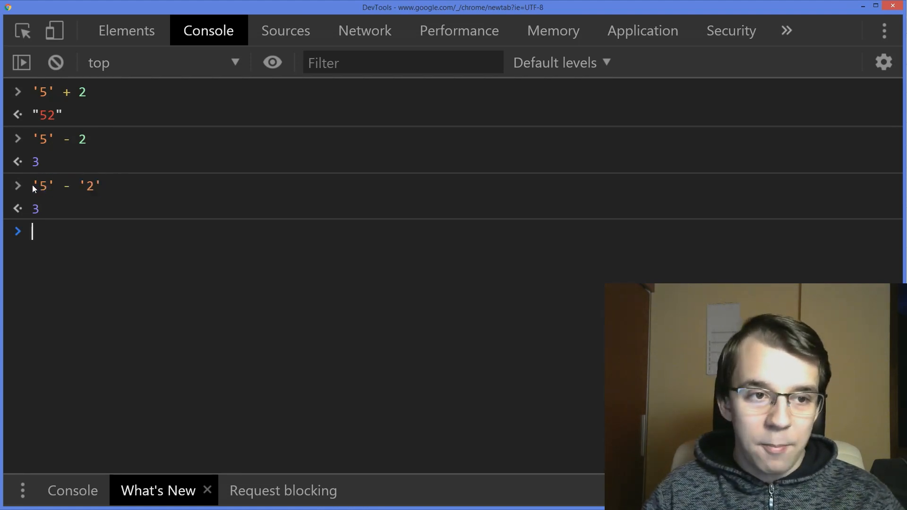
mouse_move(162, 209)
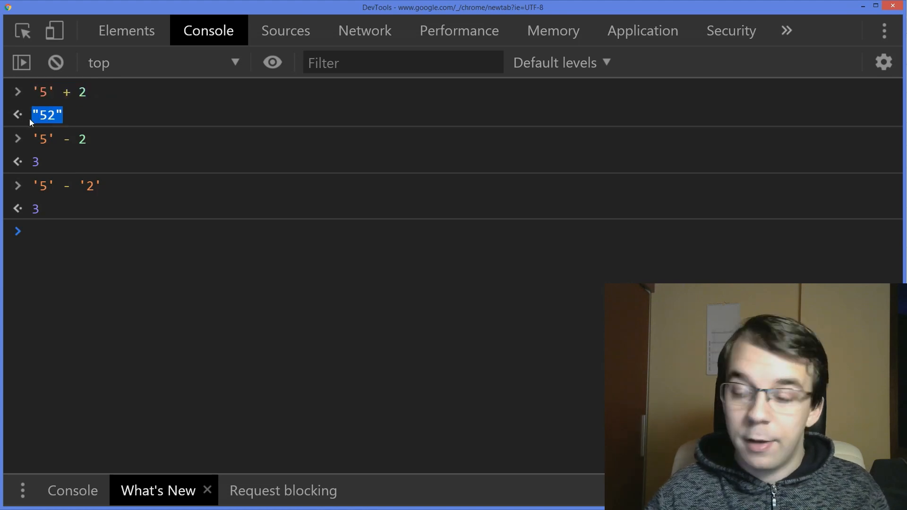
mouse_move(6, 76)
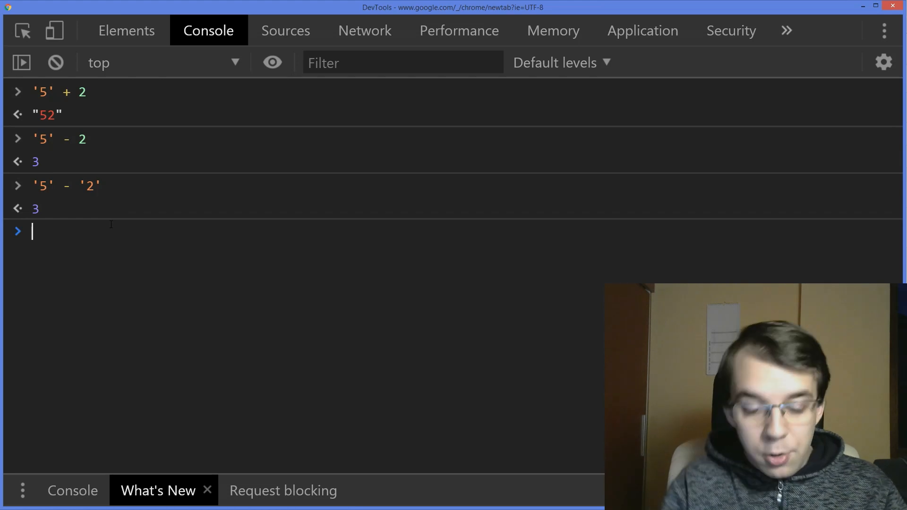
Evaluate parseInt('5') + 2 to get 7 and highlight the expression
text(parseInt('5)
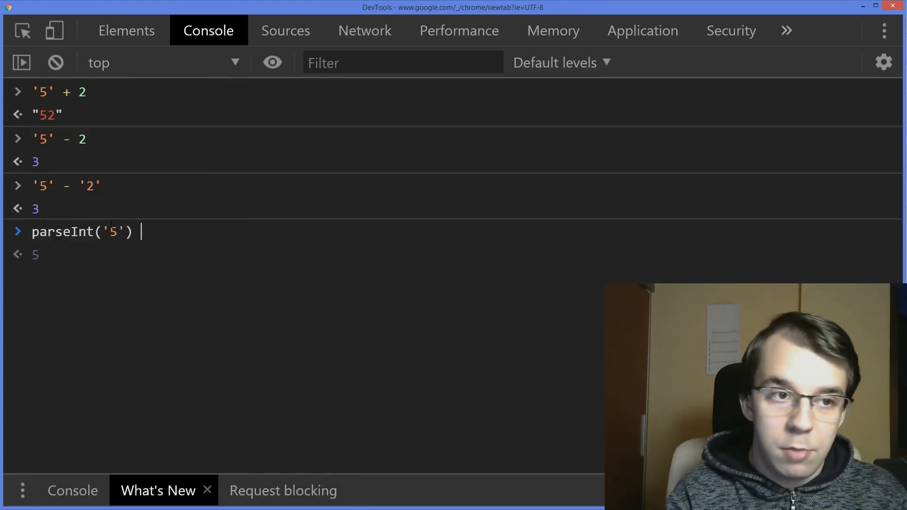
text(+)
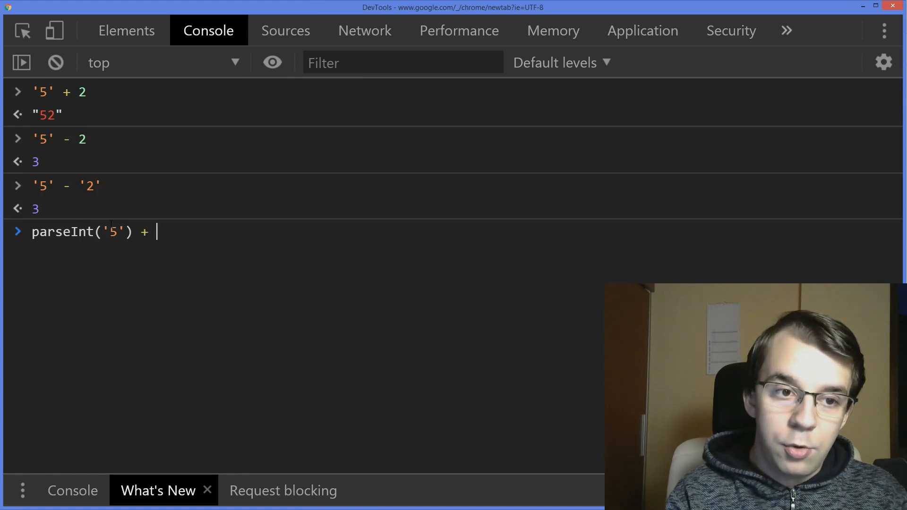
key(Enter)
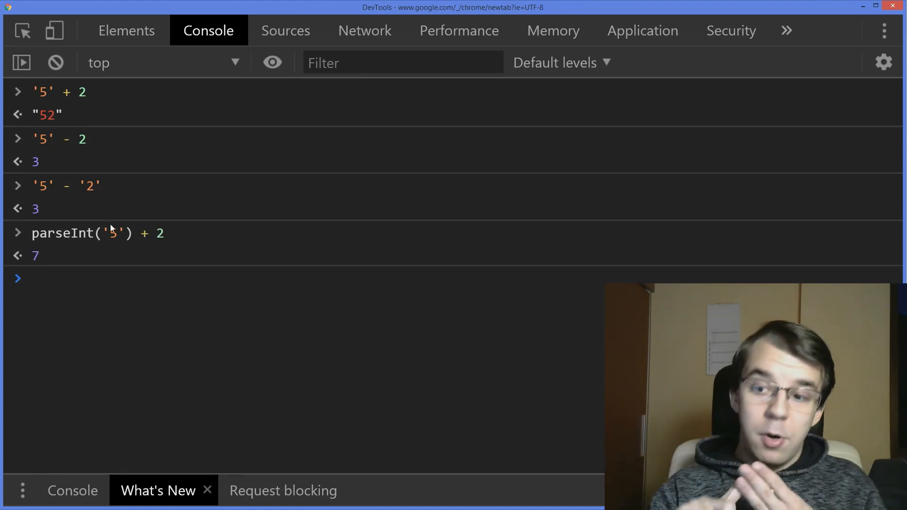
double_click(113, 234)
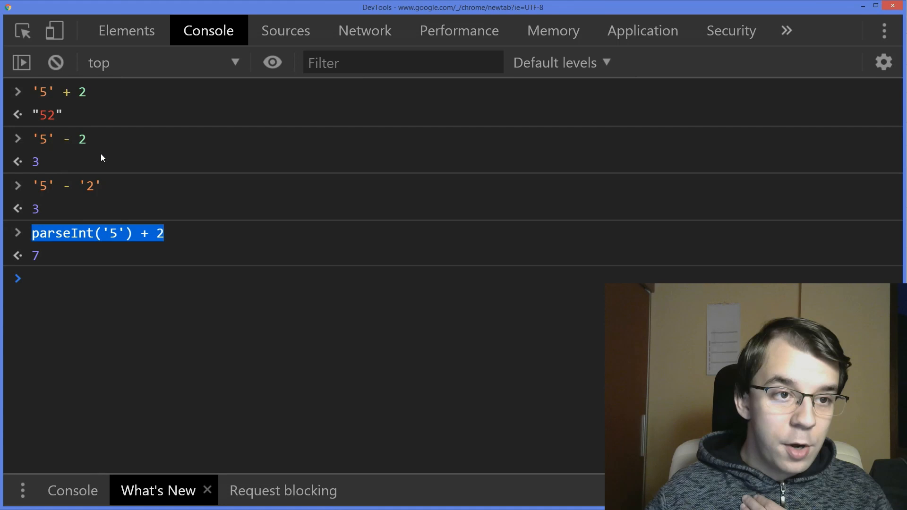